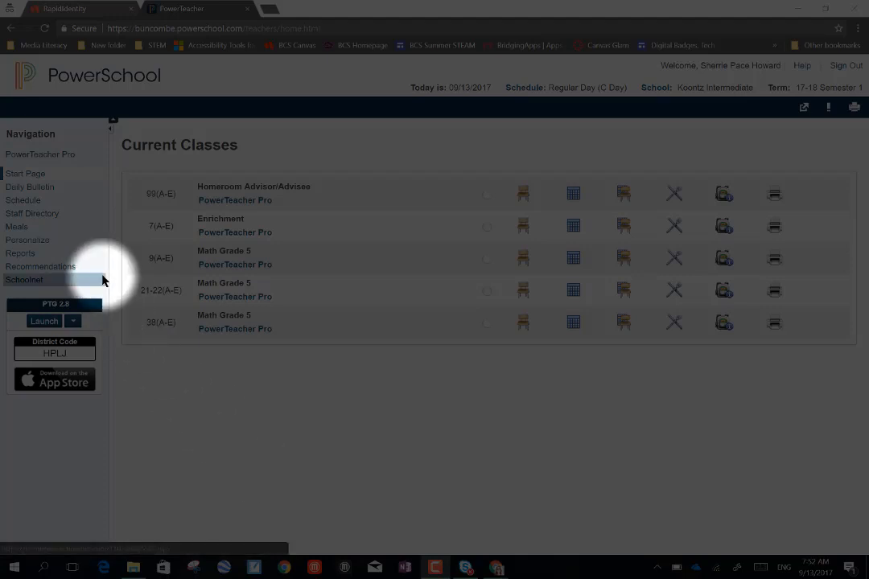
pyautogui.moveTo(40, 154)
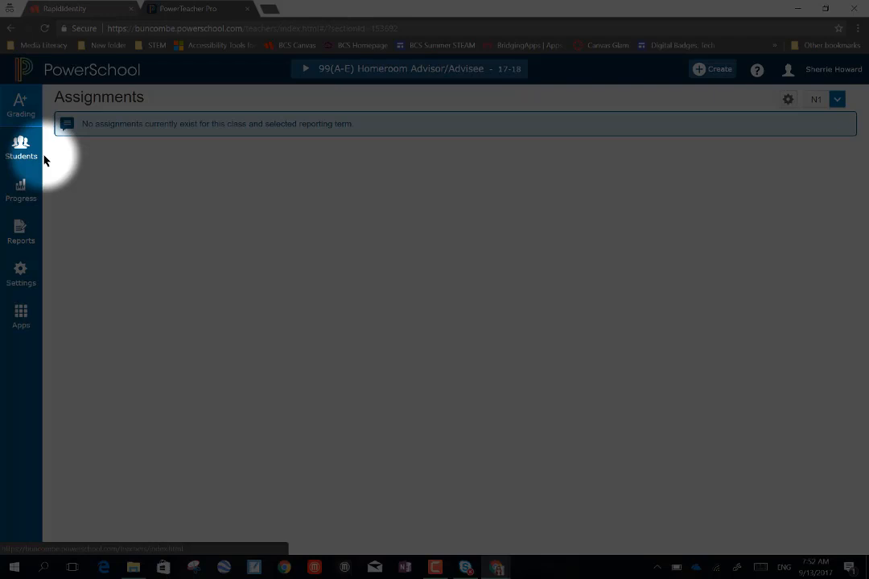
# Switch to the 9(A-E) Math Grade 5 class from the class list.
pyautogui.click(409, 68)
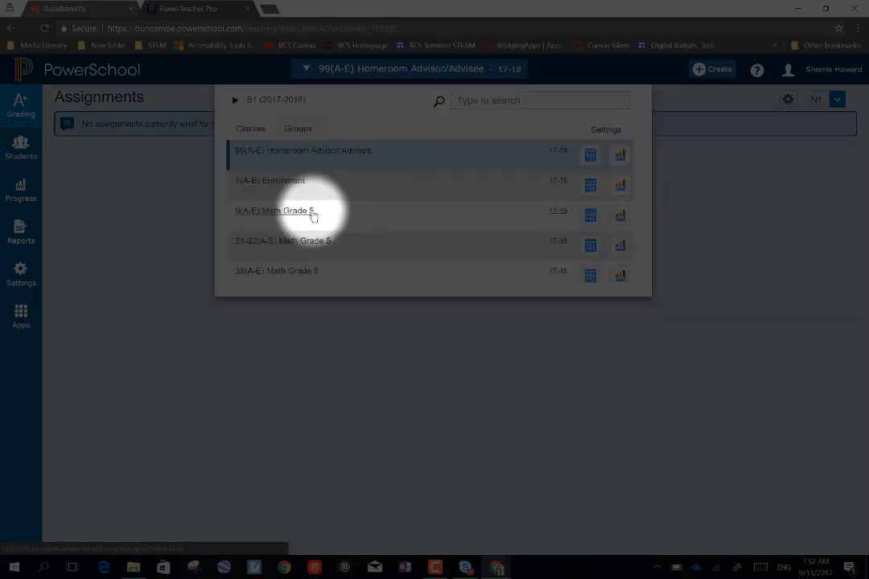
pyautogui.click(276, 209)
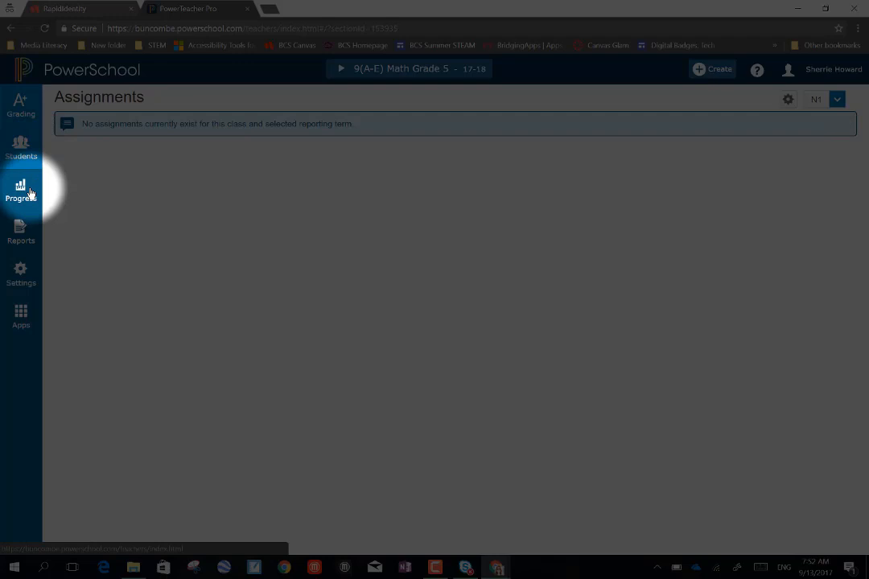
# Show the Categories page listing Quizzes, Math_Assessments and Math_Quizzes/Projects.
pyautogui.click(21, 107)
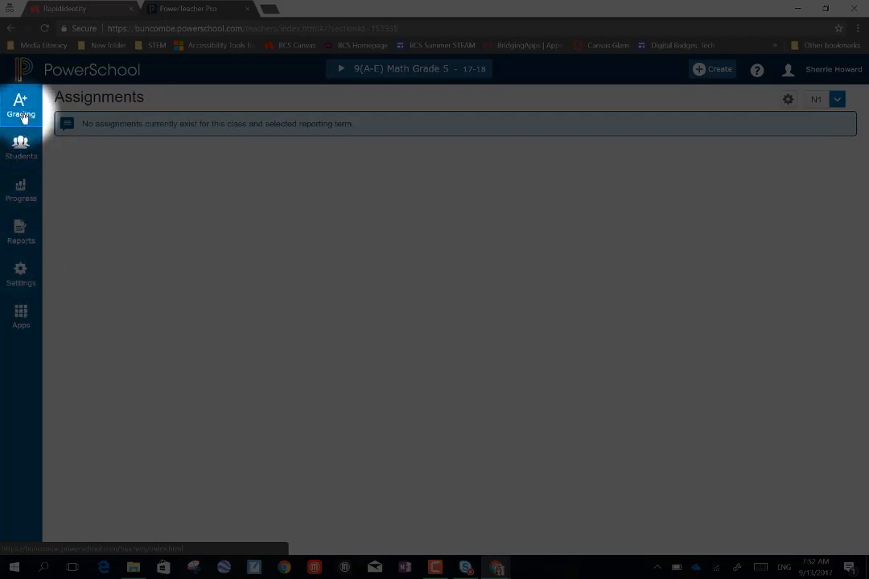
pyautogui.click(21, 104)
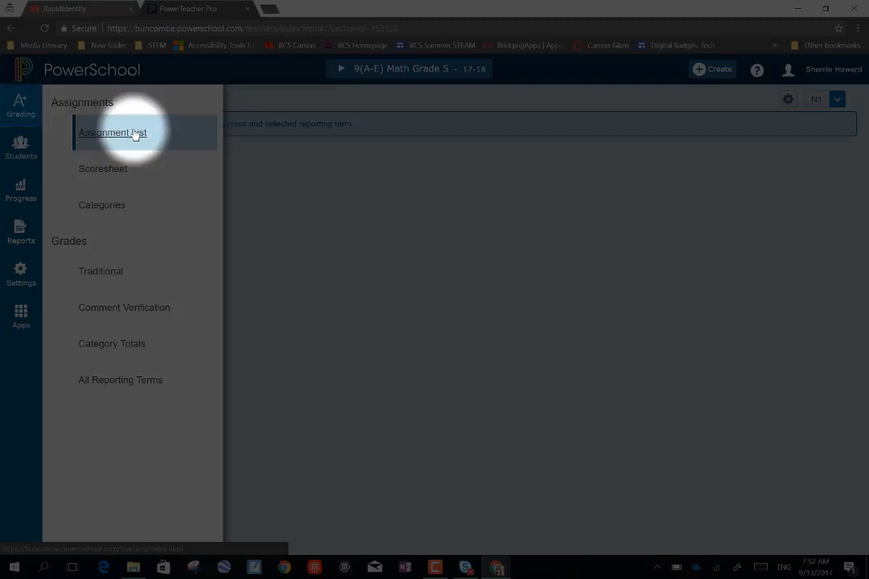
pyautogui.moveTo(102, 205)
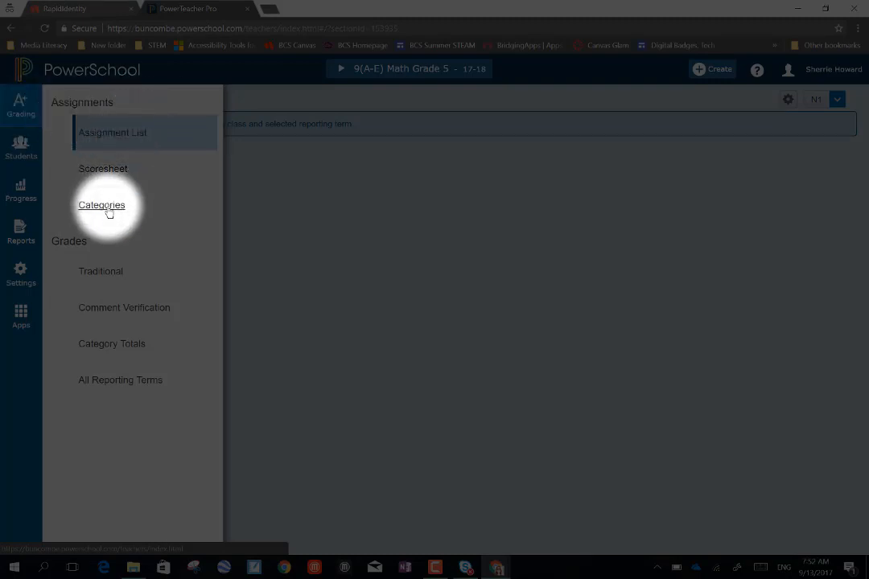
pyautogui.click(101, 204)
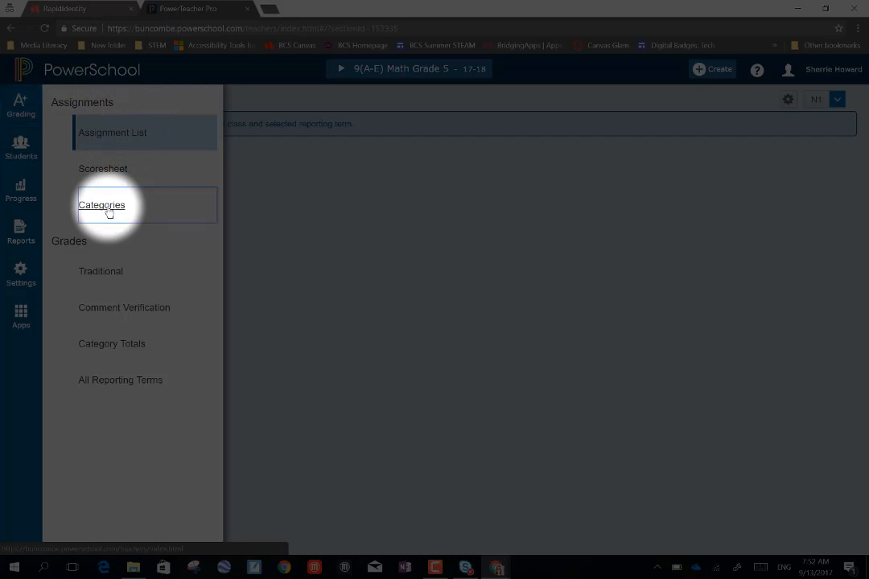
pyautogui.click(102, 205)
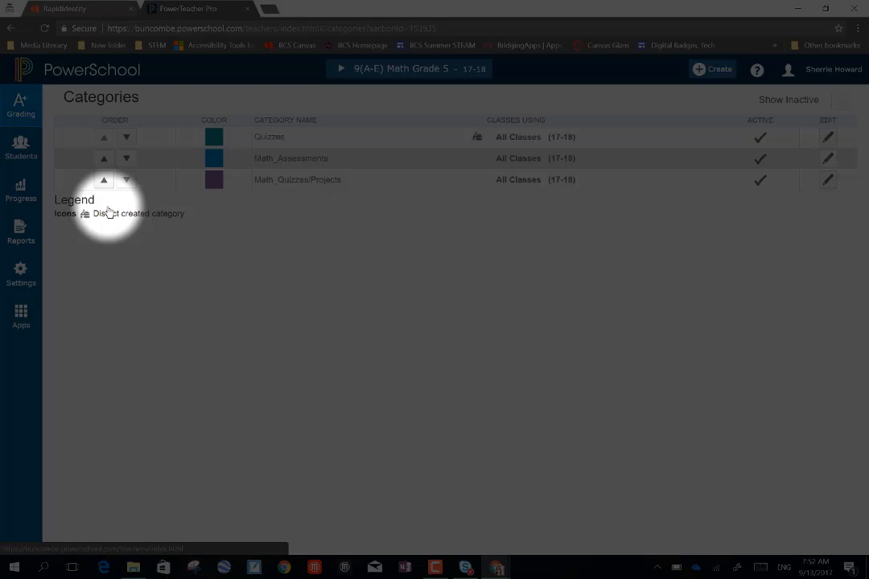
pyautogui.moveTo(402, 90)
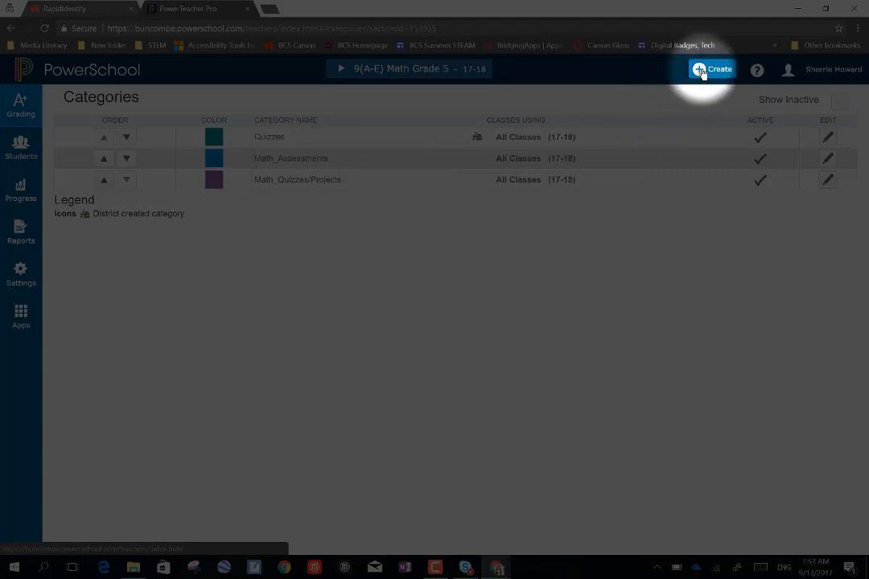
# Start a new category and review the Select Classes list without limiting classes.
pyautogui.click(711, 69)
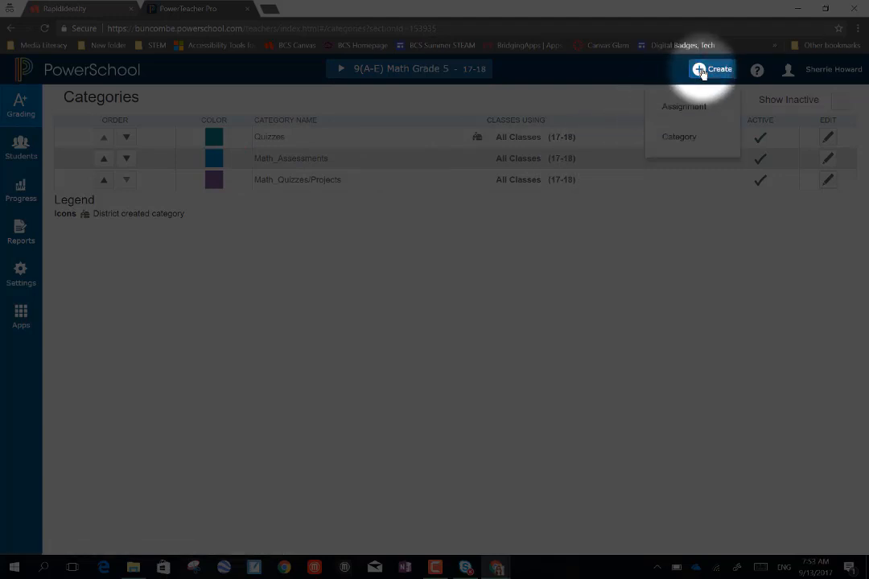
pyautogui.moveTo(679, 141)
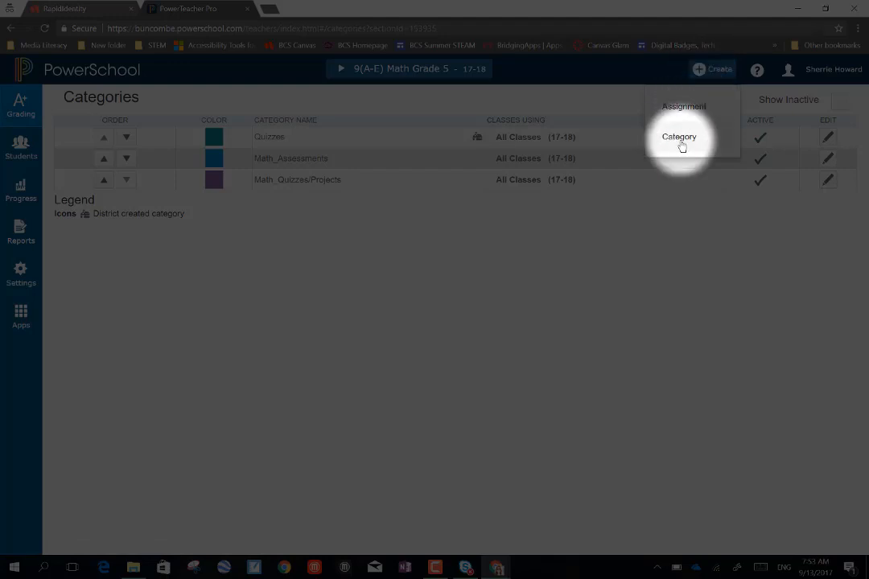
pyautogui.click(680, 135)
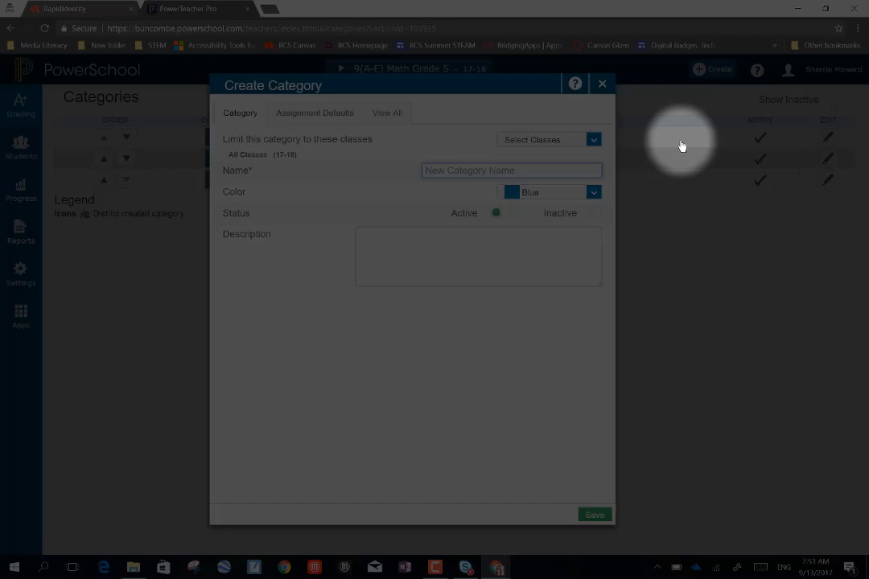
pyautogui.moveTo(547, 153)
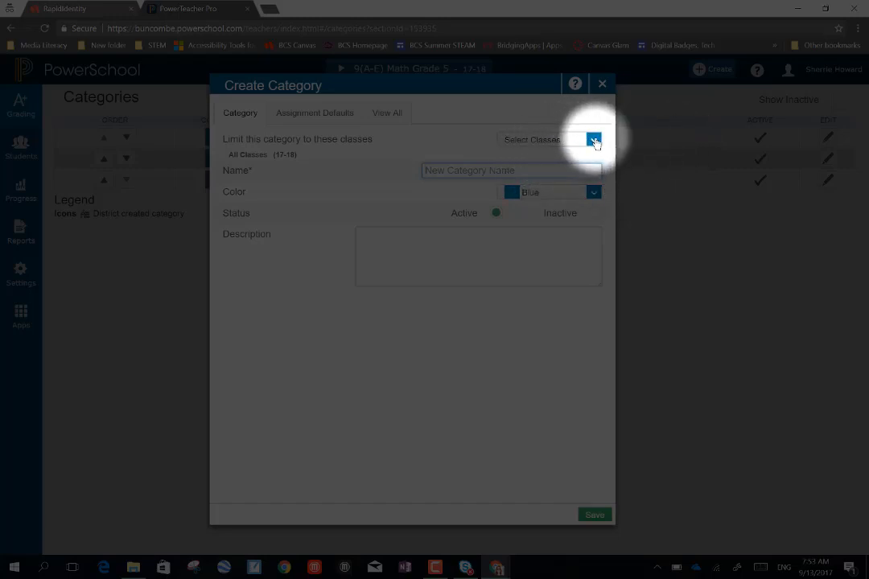
pyautogui.click(594, 139)
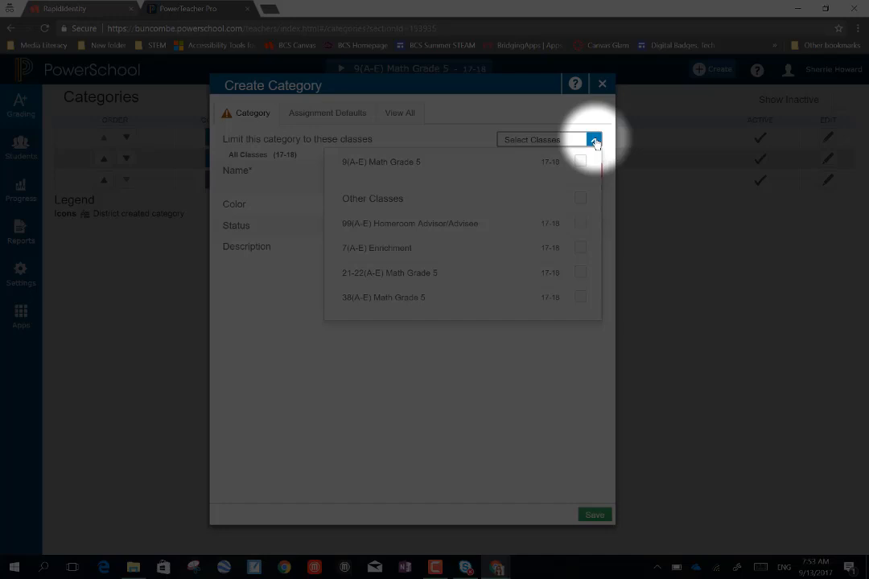
pyautogui.click(593, 138)
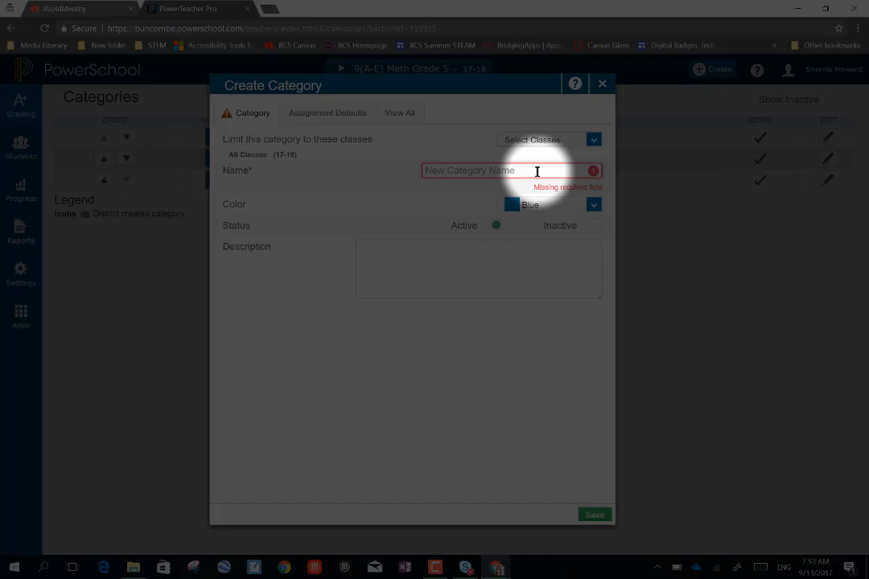
# Enter Math_Classwork/Journals as the new category's name.
pyautogui.write('Math')
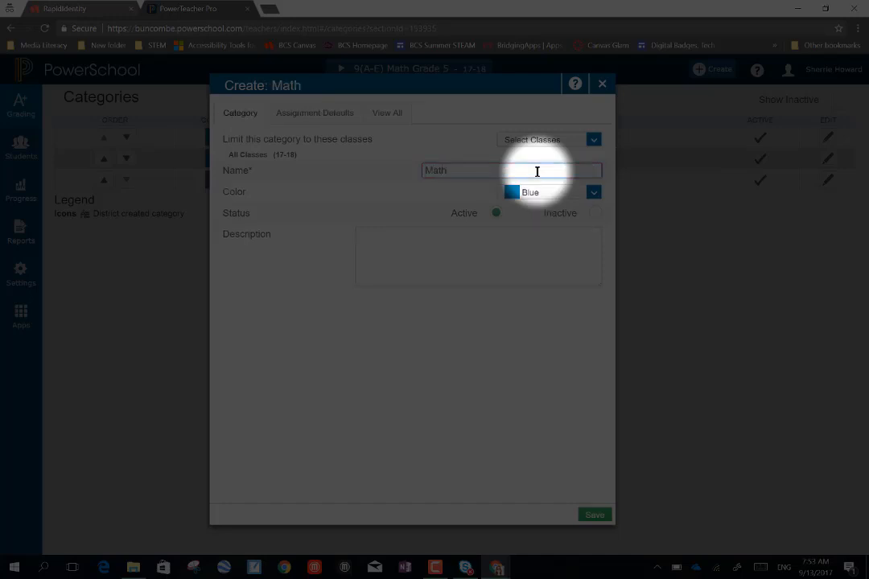
pyautogui.write('_C')
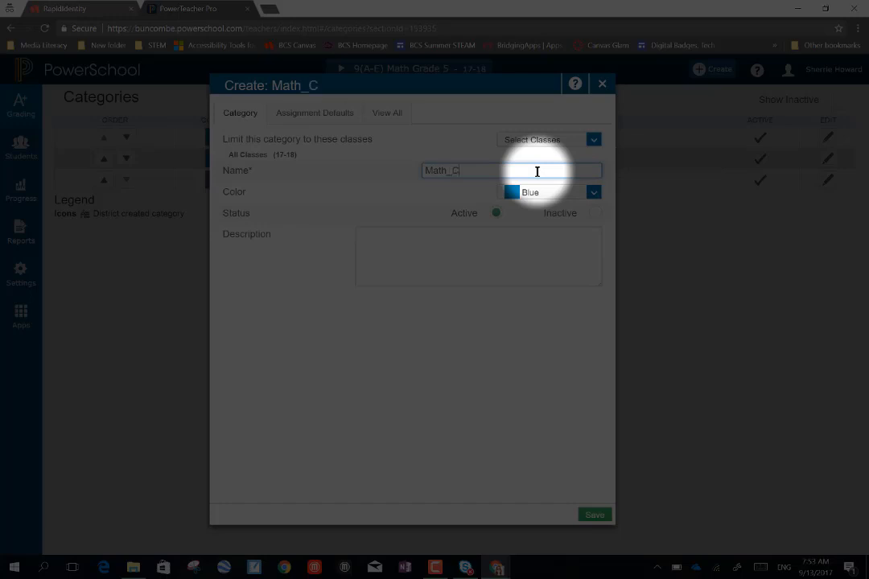
pyautogui.write('lassword')
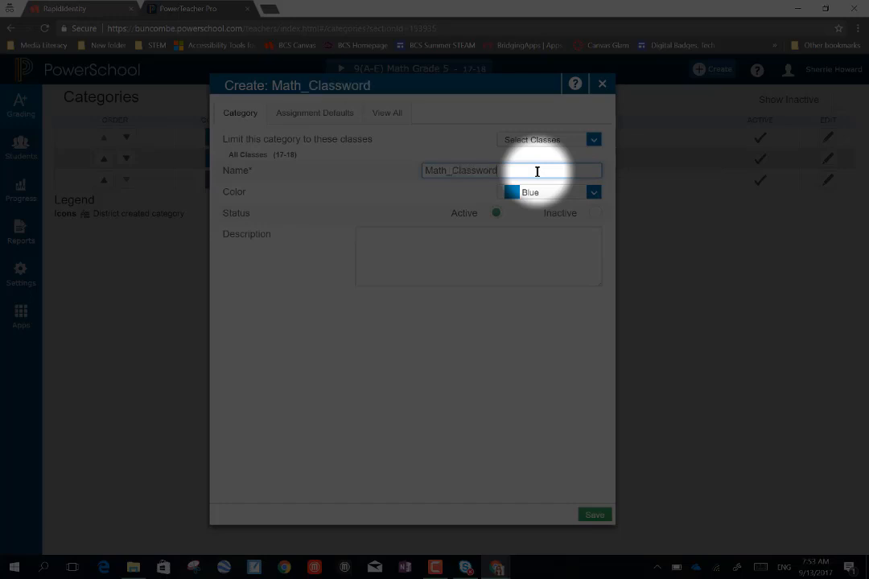
pyautogui.write('/Journ')
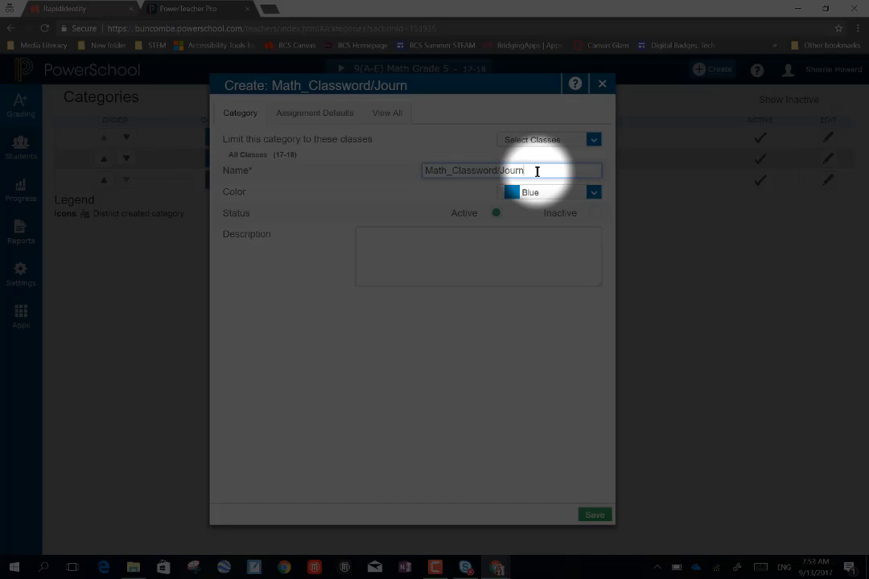
pyautogui.write('als')
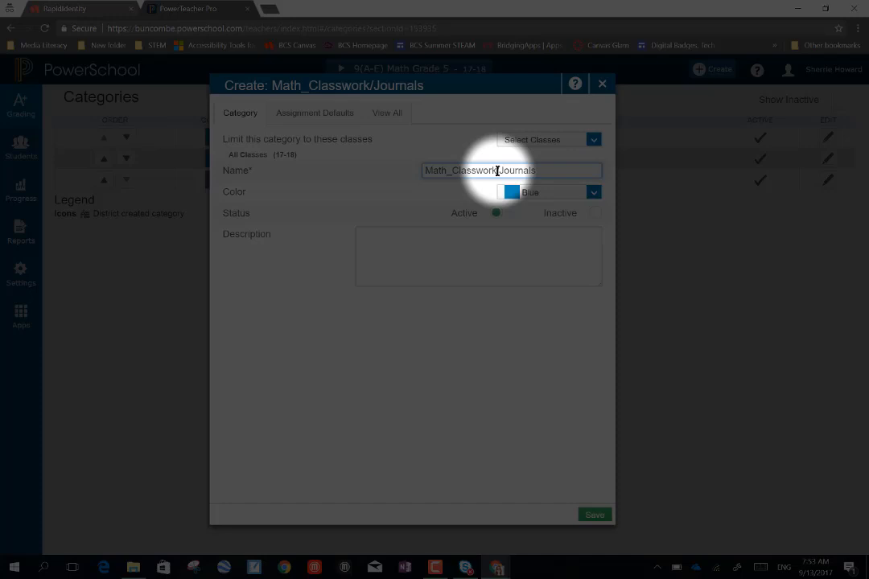
# Choose Gray as the category colour.
pyautogui.click(594, 191)
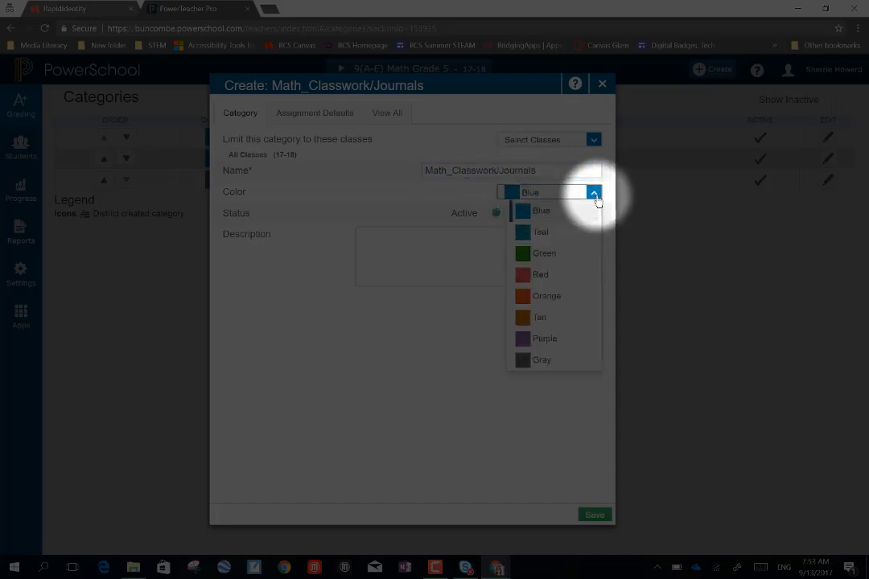
pyautogui.moveTo(550, 357)
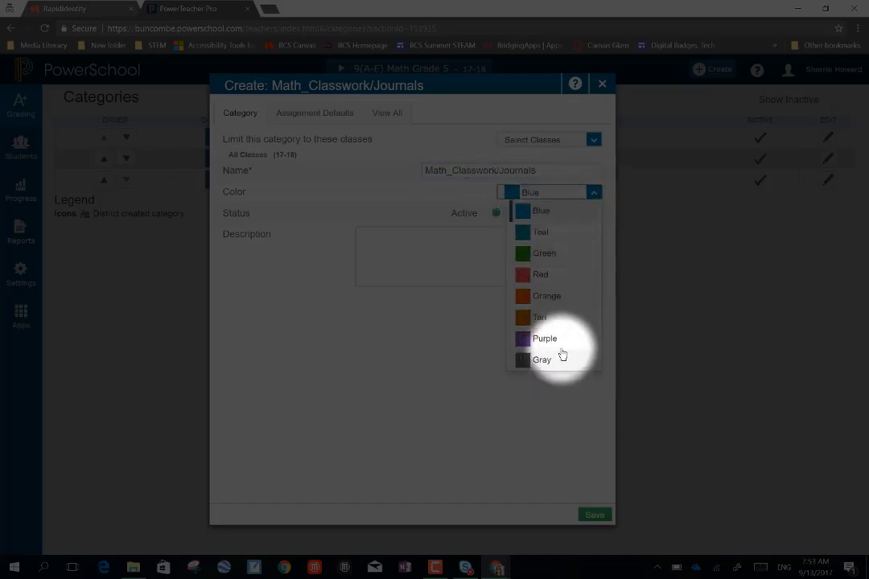
pyautogui.moveTo(566, 378)
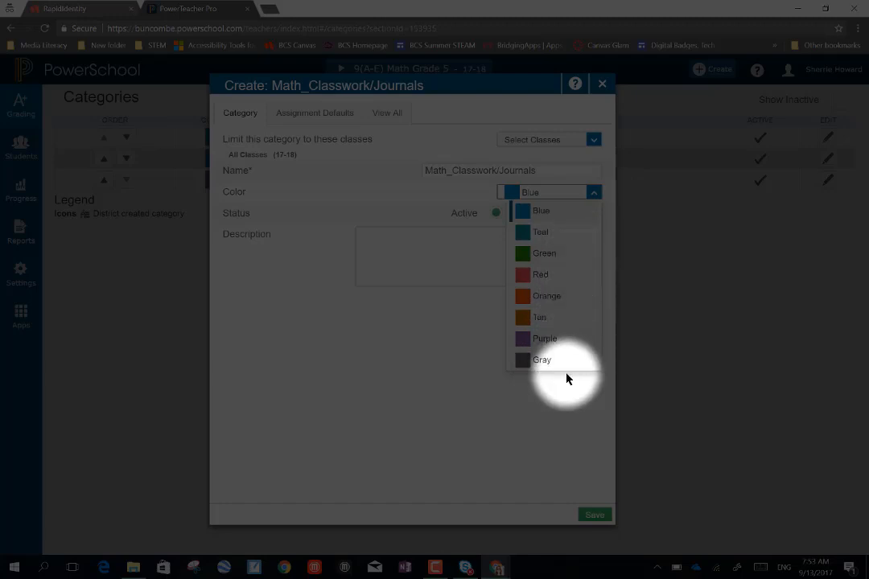
pyautogui.click(541, 360)
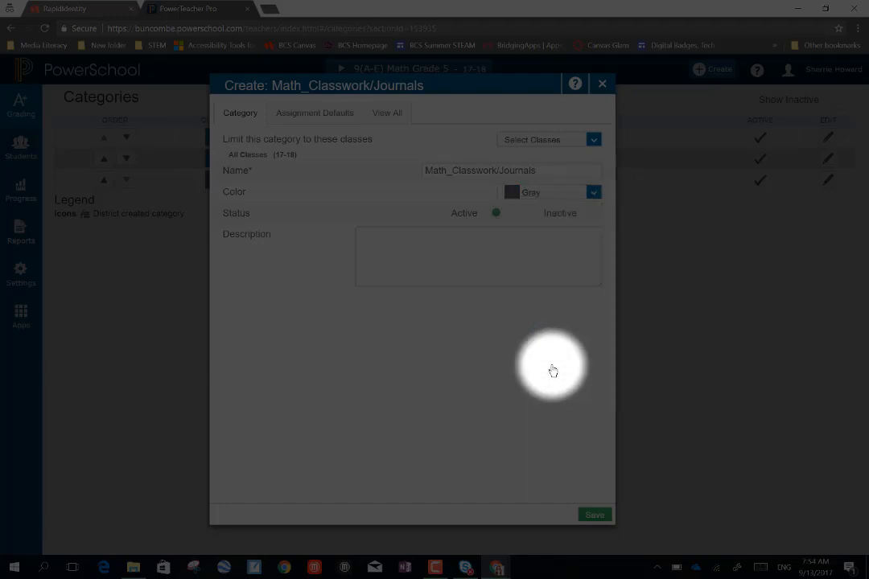
pyautogui.moveTo(402, 222)
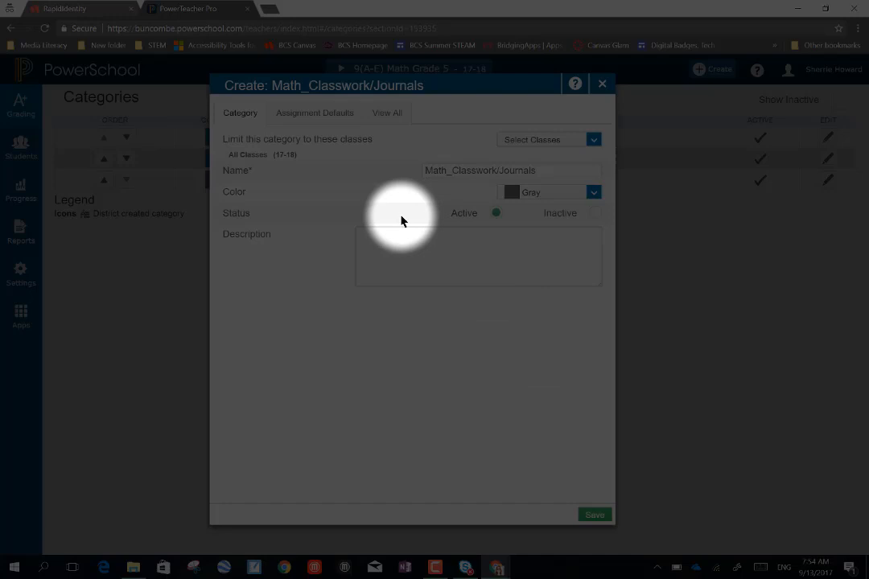
pyautogui.moveTo(454, 222)
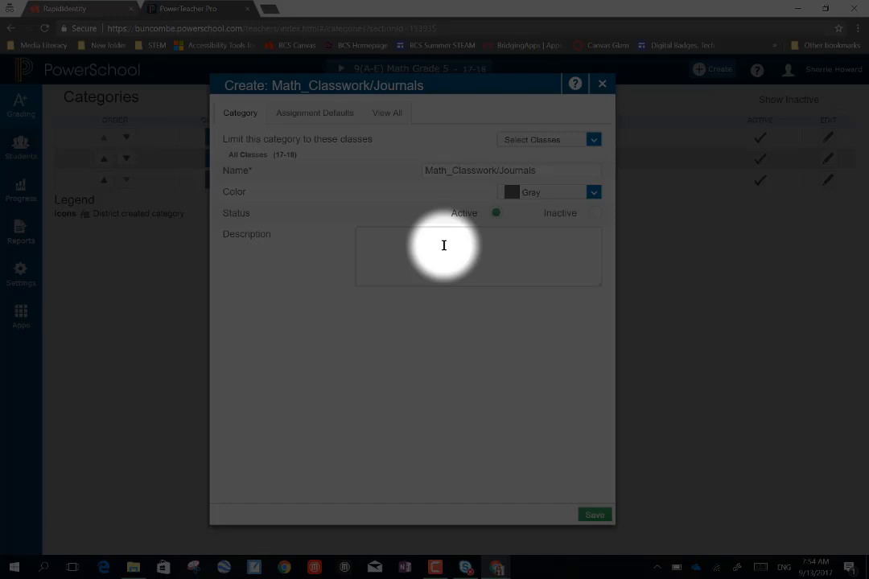
# In Assignment Defaults, set Score Type to Points with 100 score entry points.
pyautogui.click(316, 113)
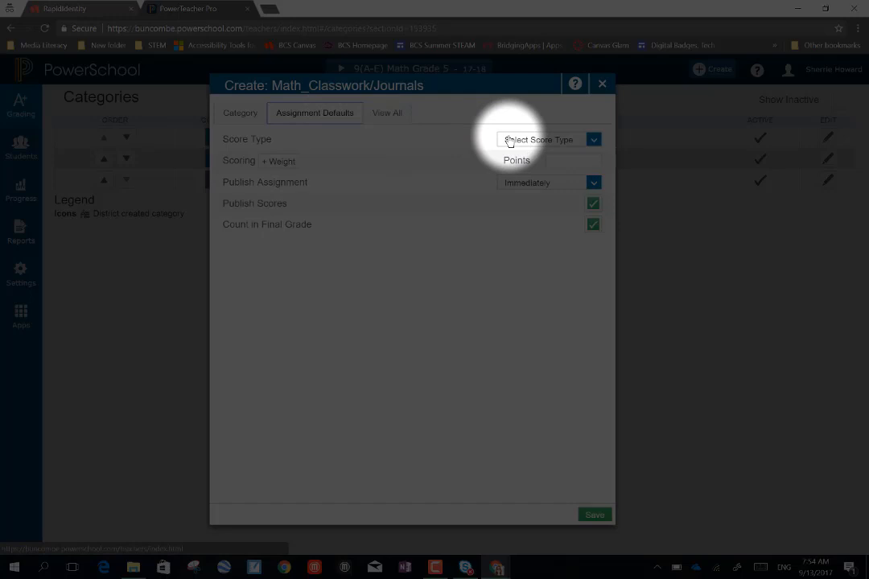
pyautogui.click(594, 139)
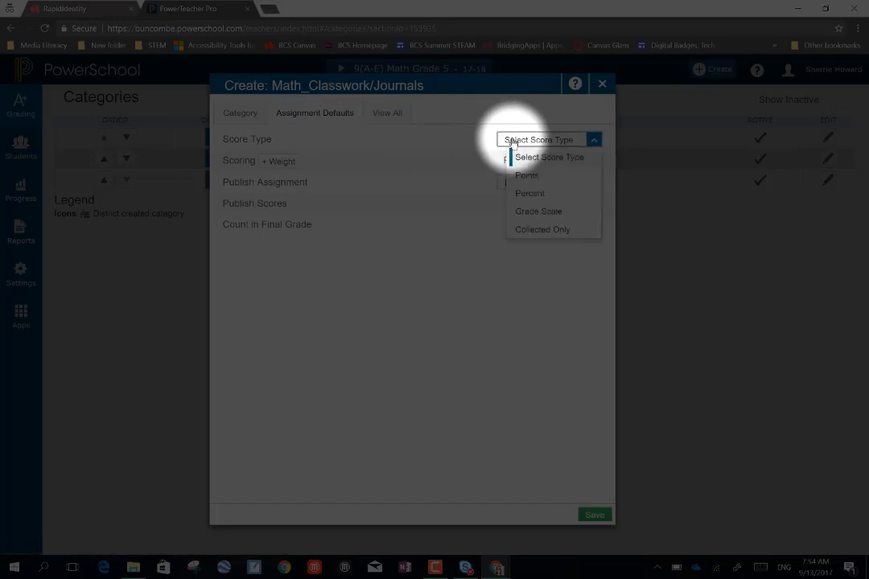
pyautogui.click(526, 176)
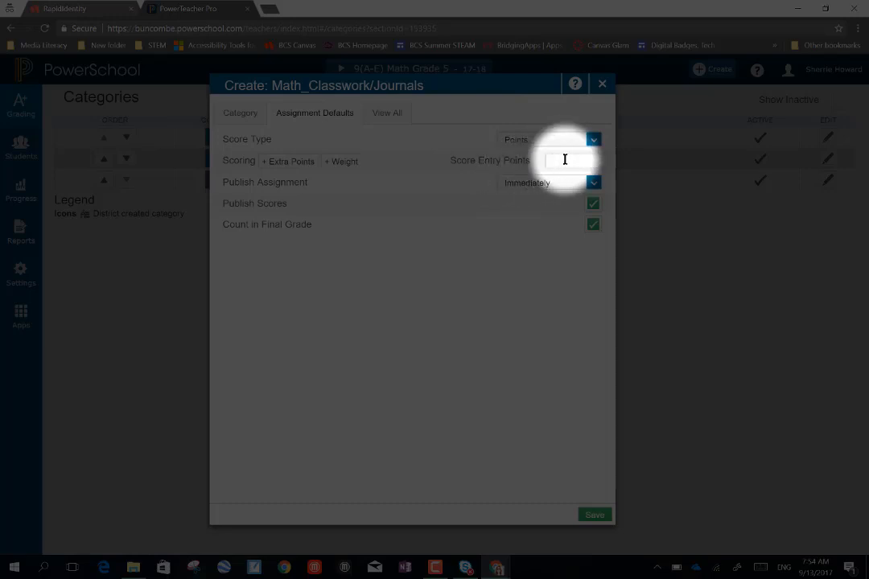
pyautogui.write('100')
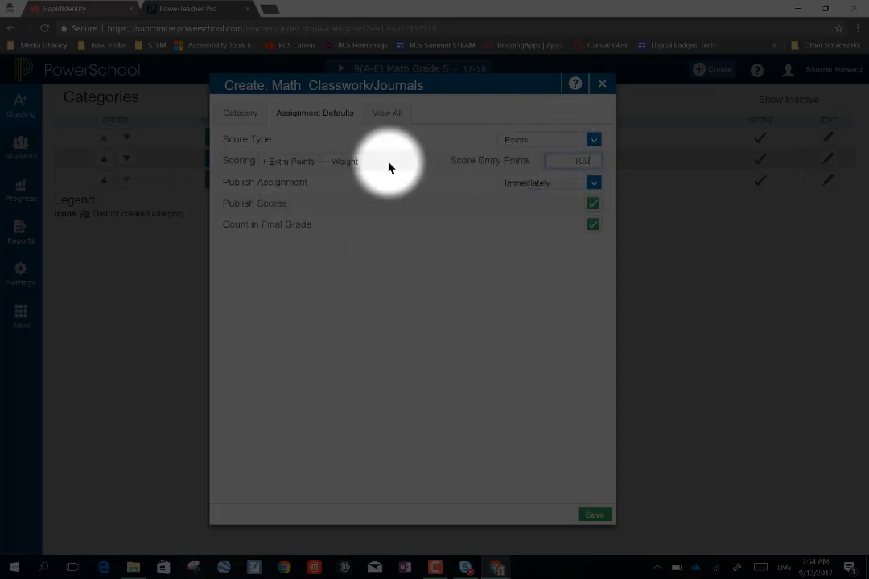
pyautogui.click(594, 183)
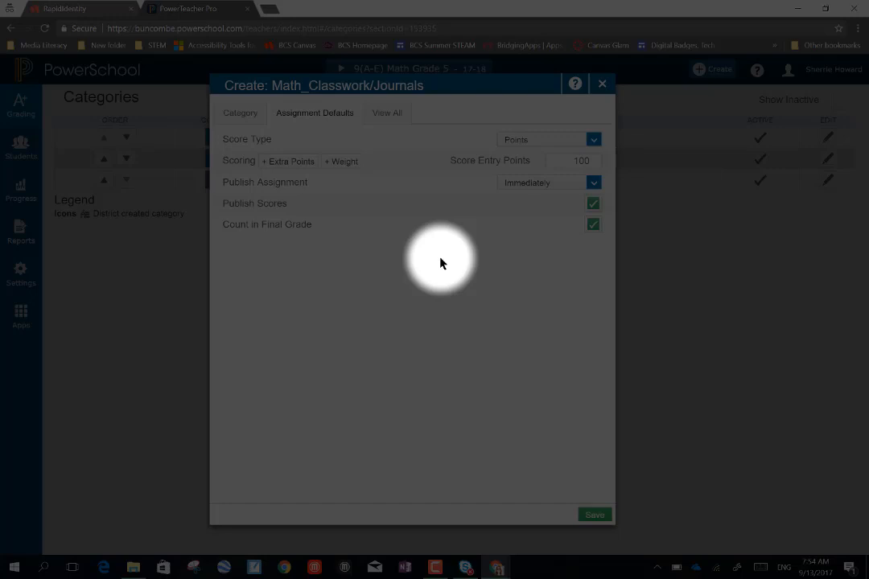
pyautogui.moveTo(441, 277)
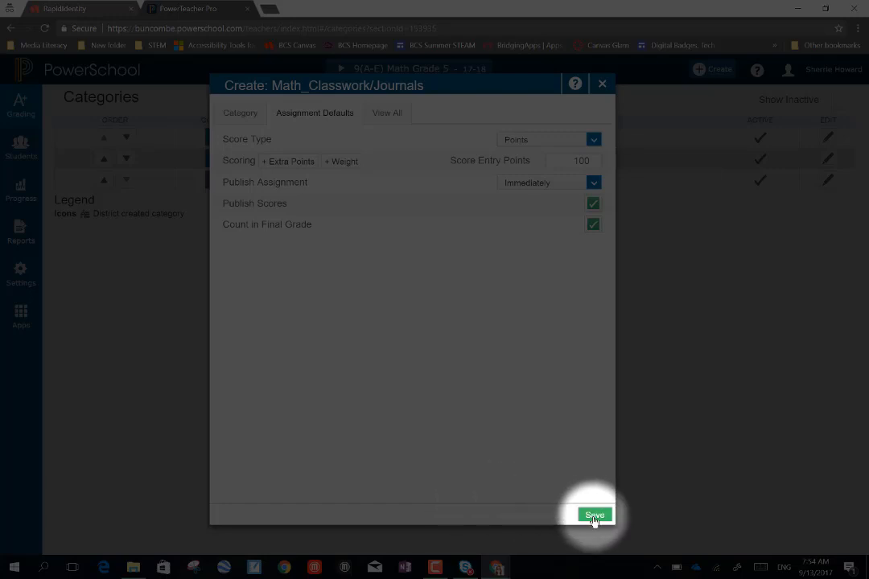
# Save the category and dismiss the 'category created' banner.
pyautogui.click(596, 515)
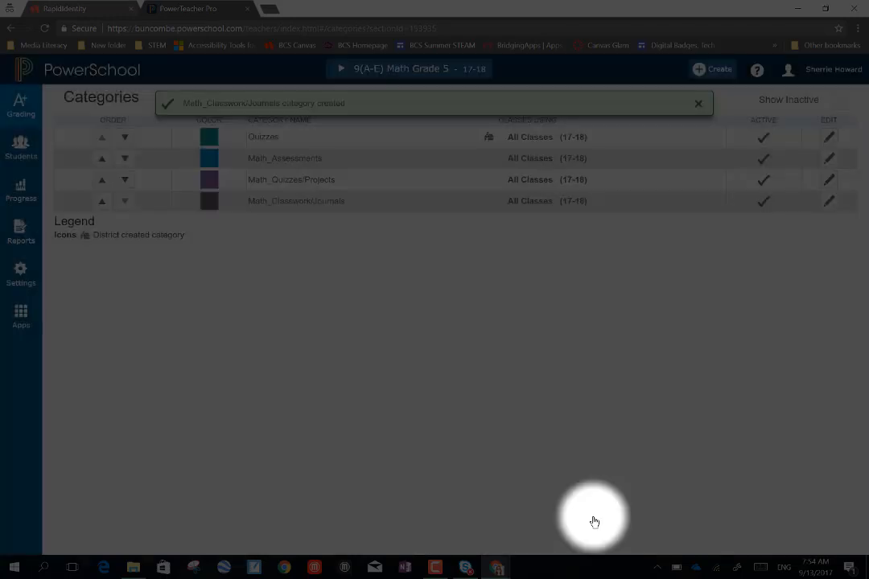
pyautogui.click(698, 103)
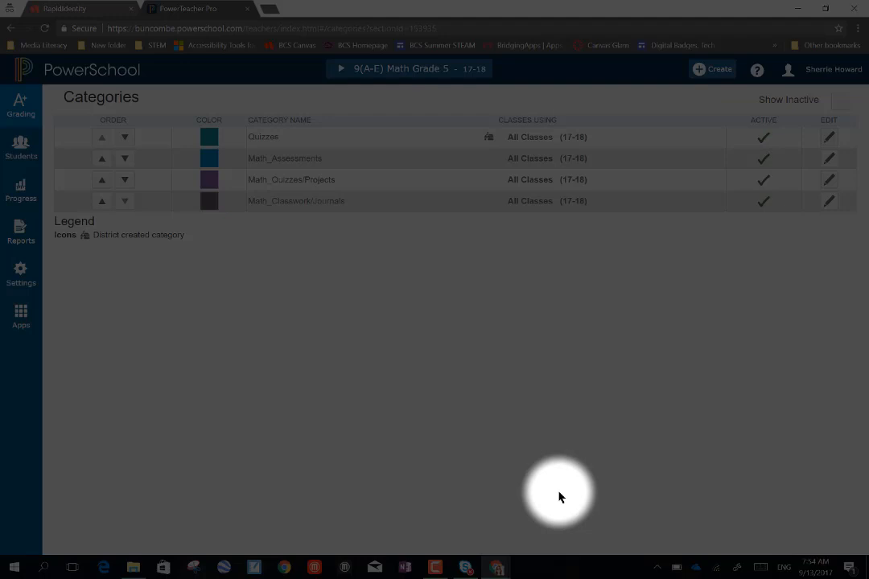
pyautogui.moveTo(107, 177)
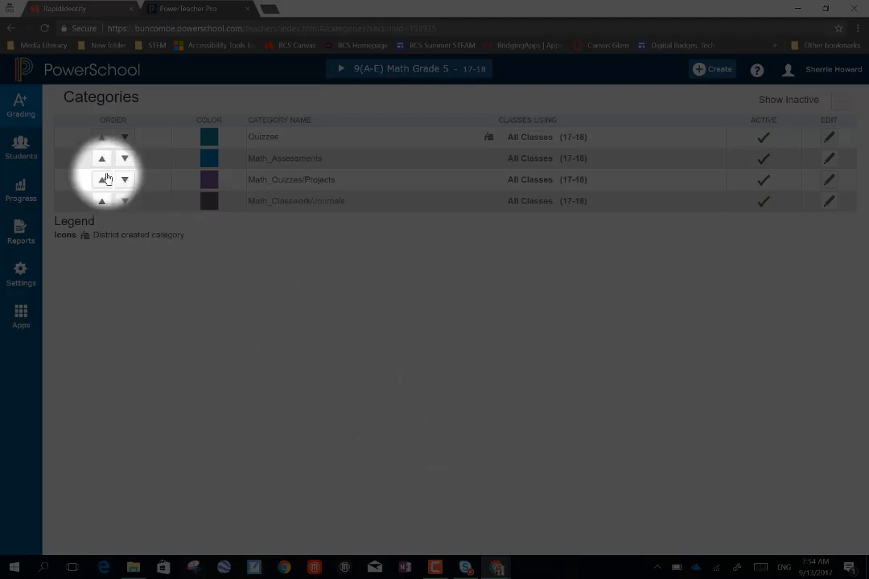
pyautogui.moveTo(21, 190)
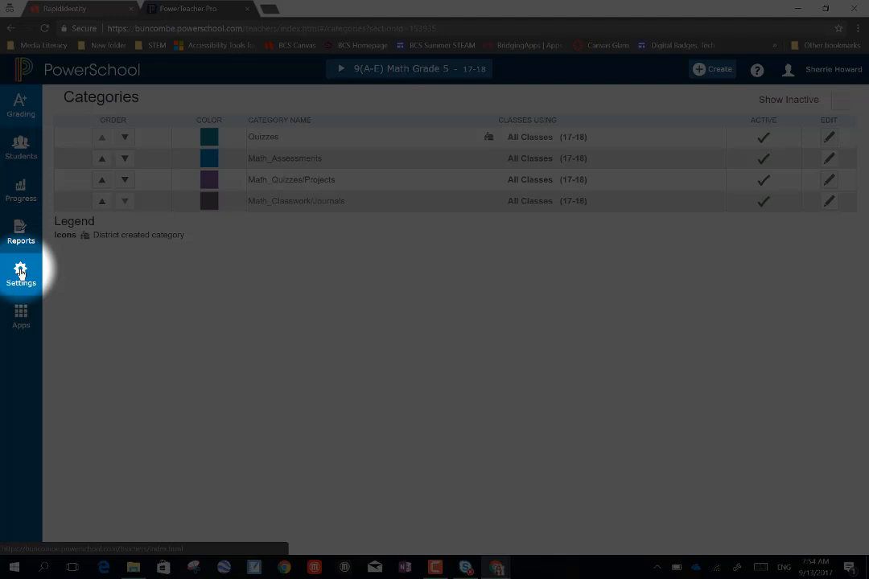
# Go to Traditional Grade Calculations in the gradebook settings.
pyautogui.click(21, 274)
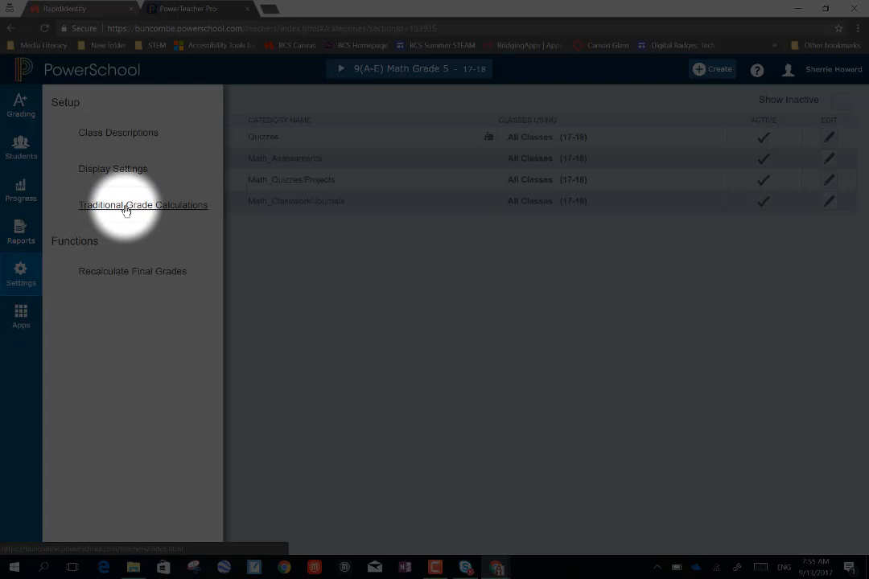
pyautogui.click(142, 206)
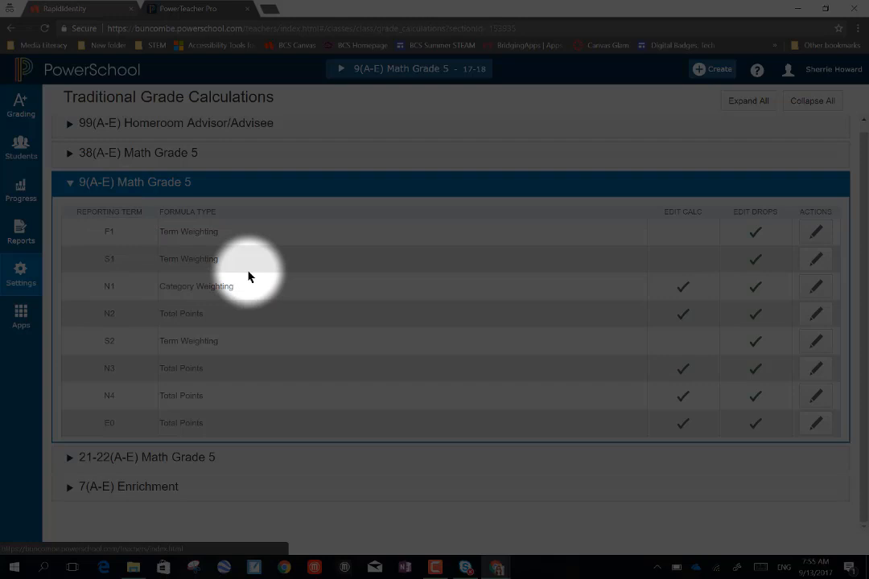
pyautogui.moveTo(818, 286)
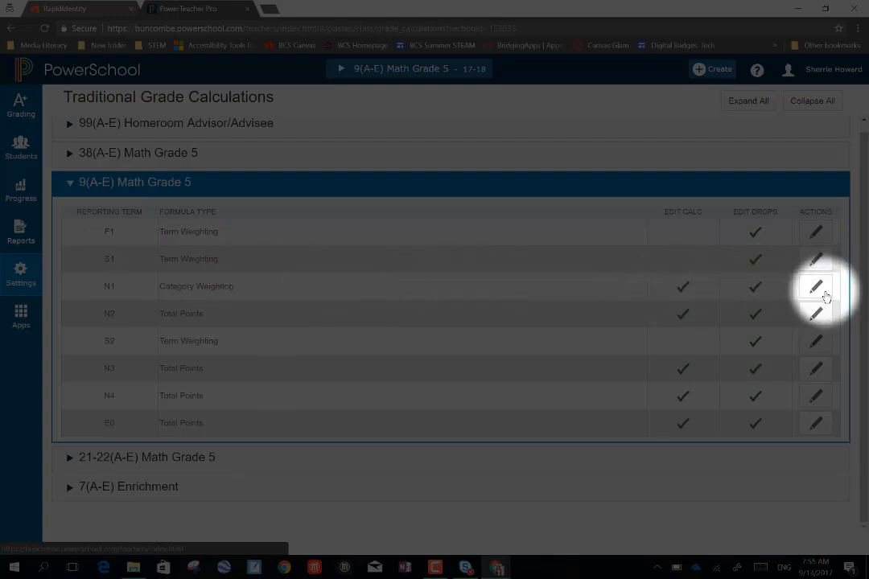
# Edit the N1 calculation for Math Grade 5 and add a new formula row.
pyautogui.click(814, 286)
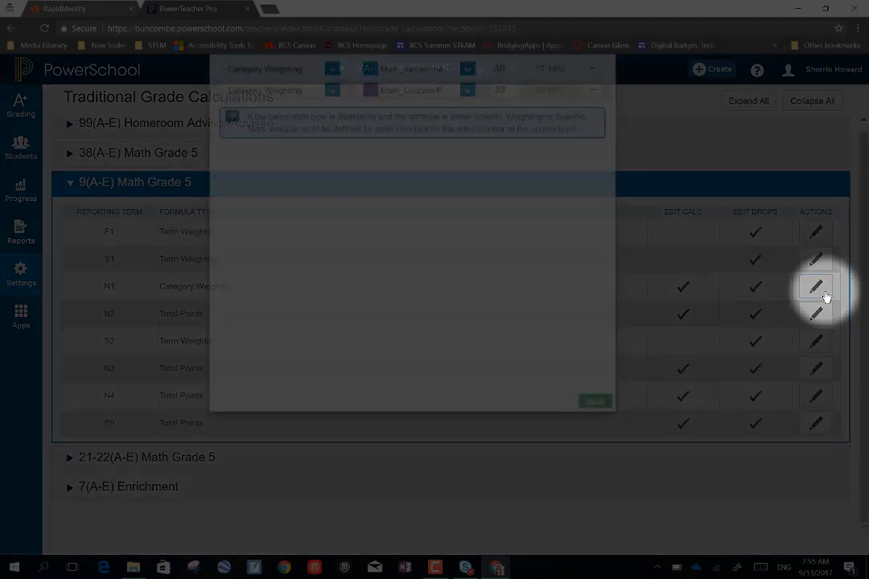
pyautogui.click(814, 286)
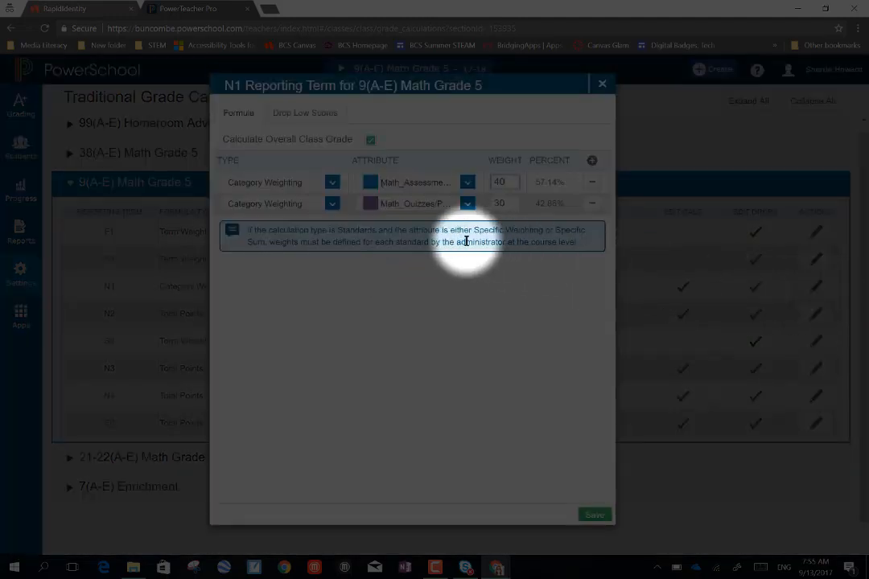
pyautogui.moveTo(486, 261)
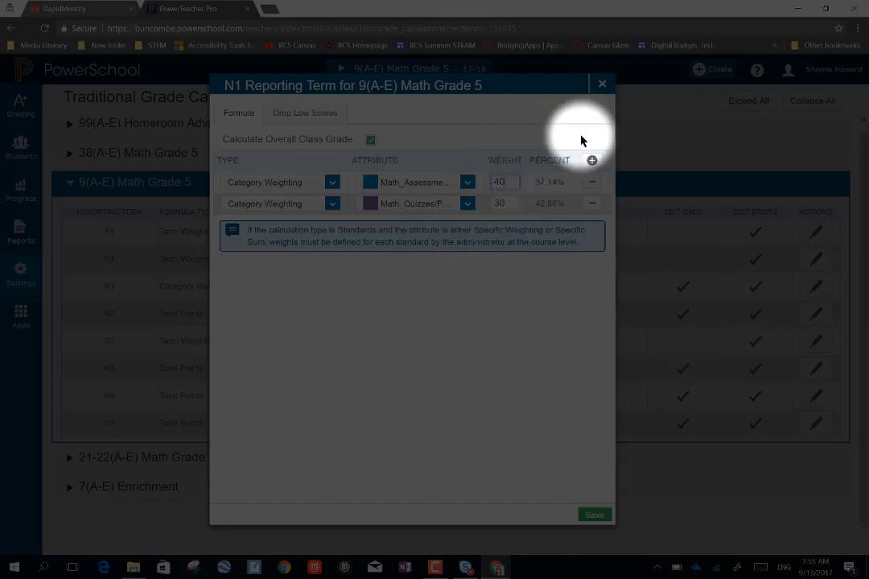
pyautogui.click(592, 161)
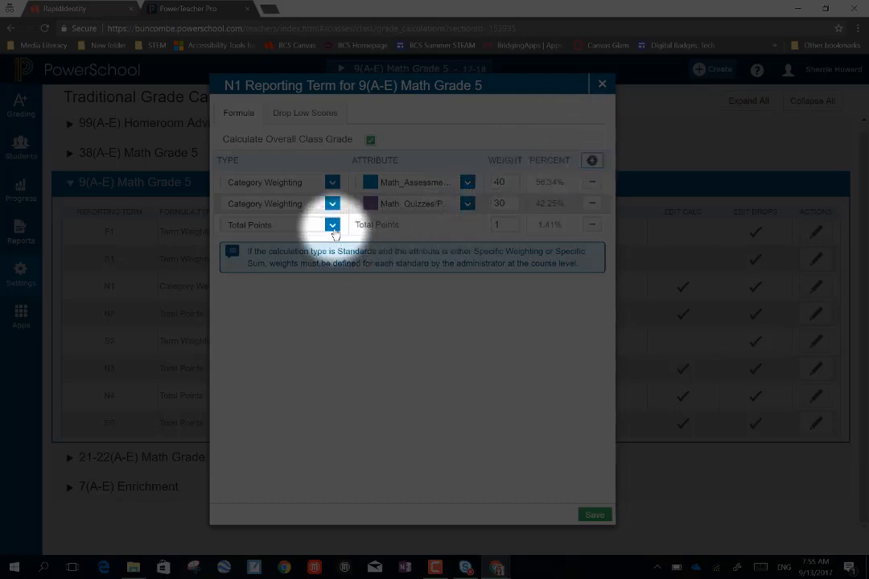
# Make the new row a Category Weighting of Math_Classwork/Journals with weight 20.
pyautogui.click(332, 225)
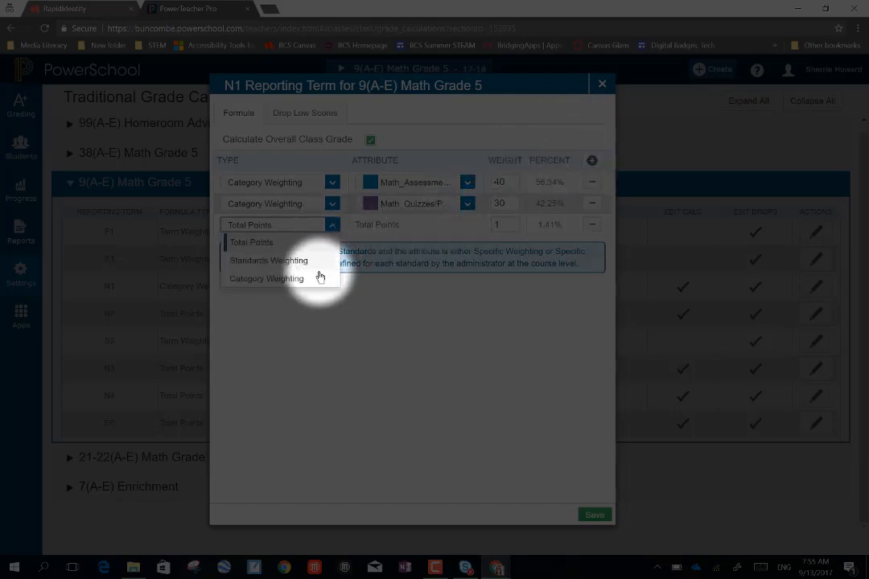
pyautogui.click(268, 278)
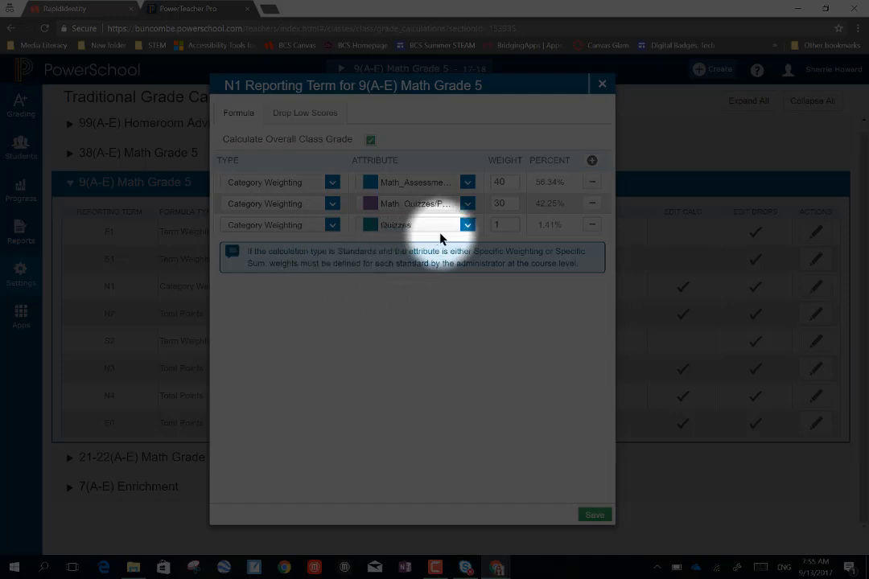
pyautogui.click(466, 225)
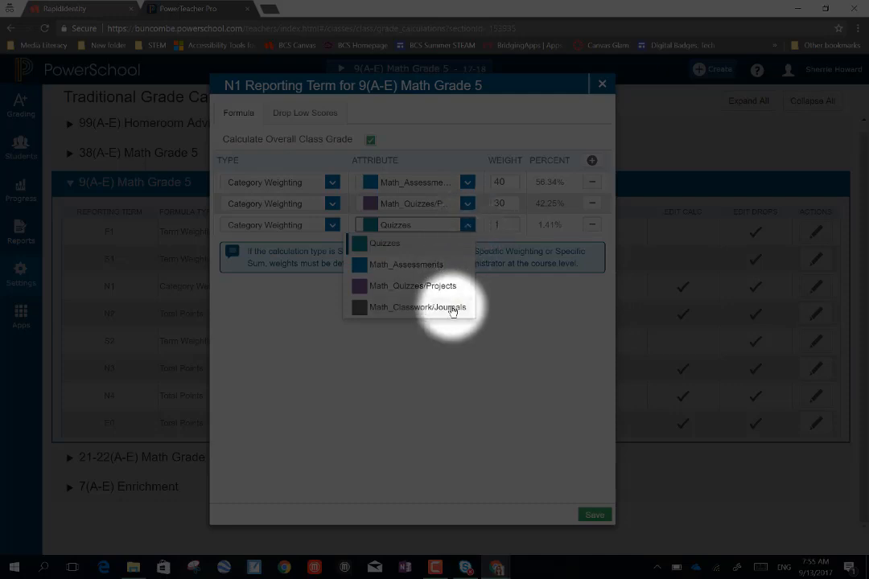
pyautogui.click(417, 306)
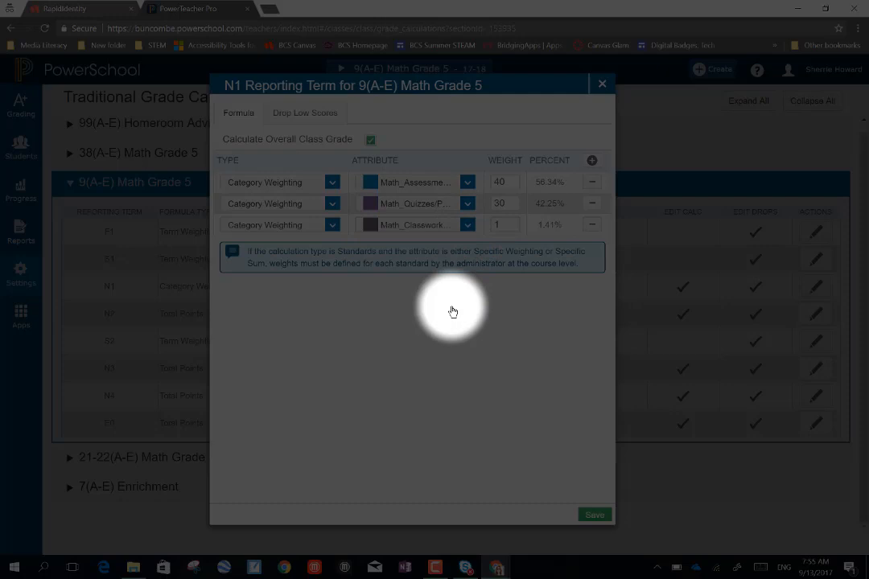
pyautogui.click(505, 225)
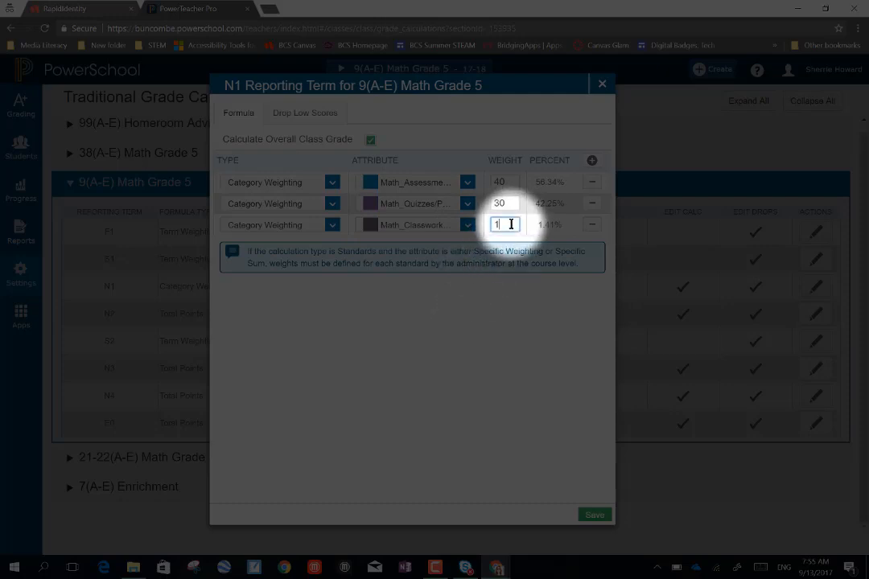
pyautogui.write('20')
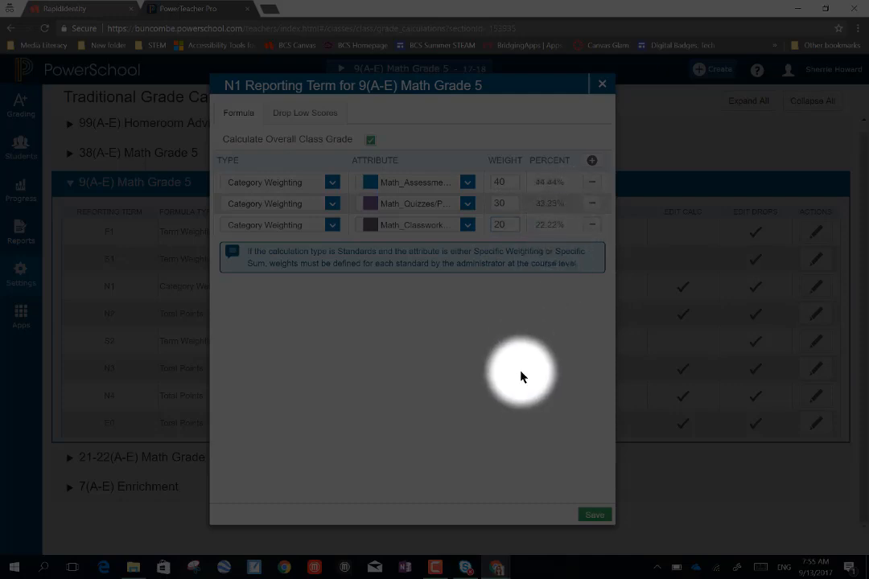
pyautogui.moveTo(507, 443)
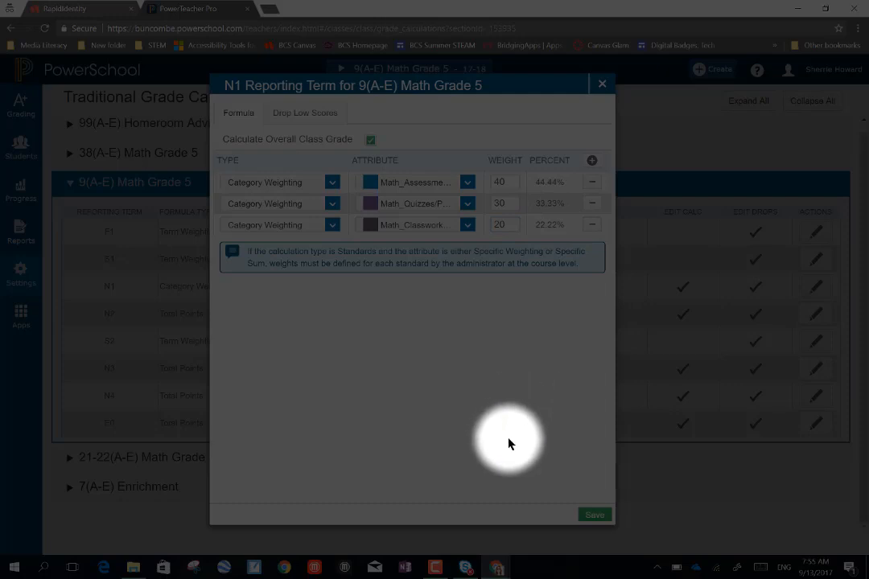